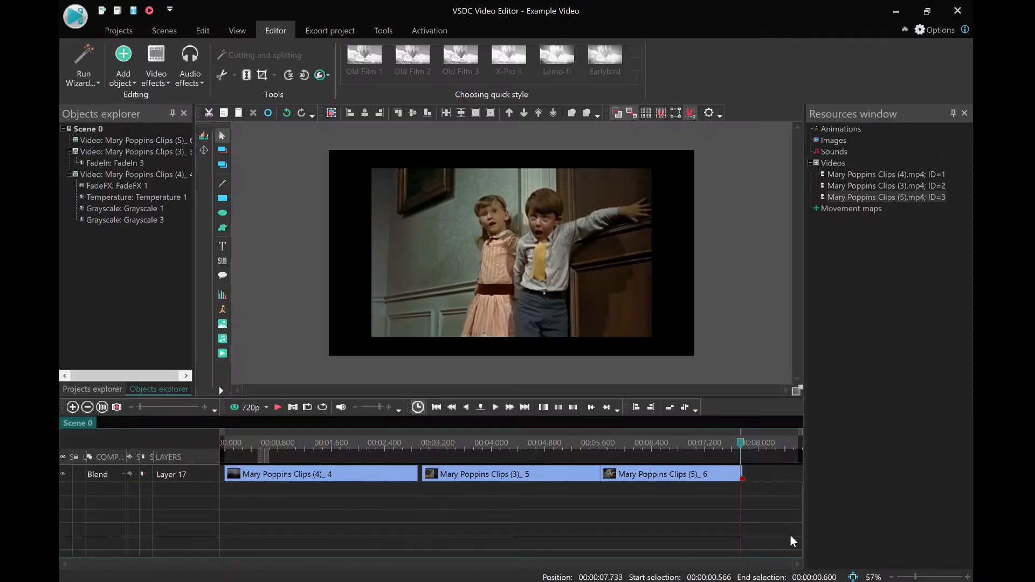
{"action": "mouse_move", "coordinate": [341, 579]}
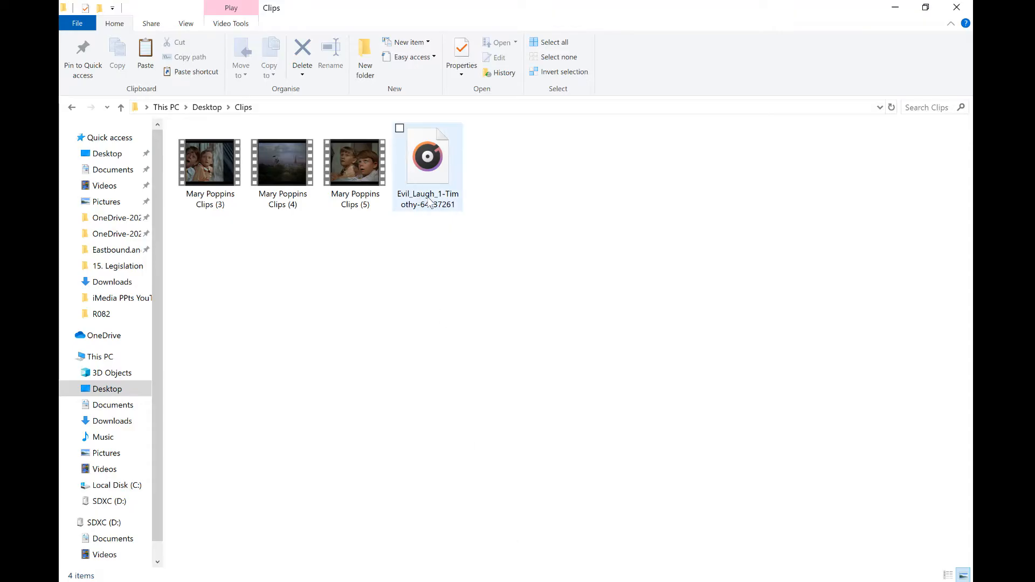
Step: Add the Evil_Laugh mp3 to the timeline as a second layer below the video clips
{"action": "left_click", "coordinate": [427, 156]}
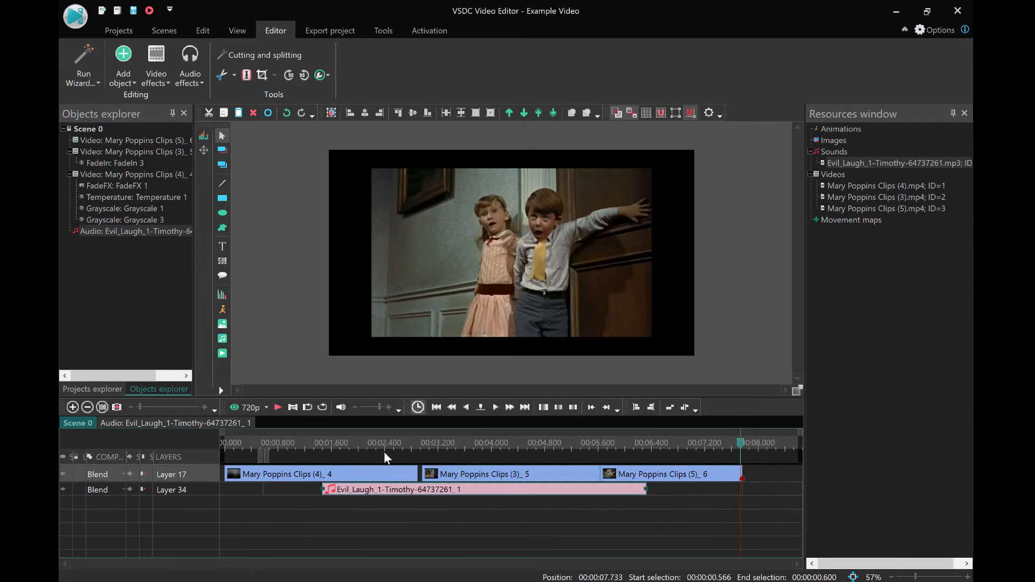
{"action": "mouse_move", "coordinate": [351, 173]}
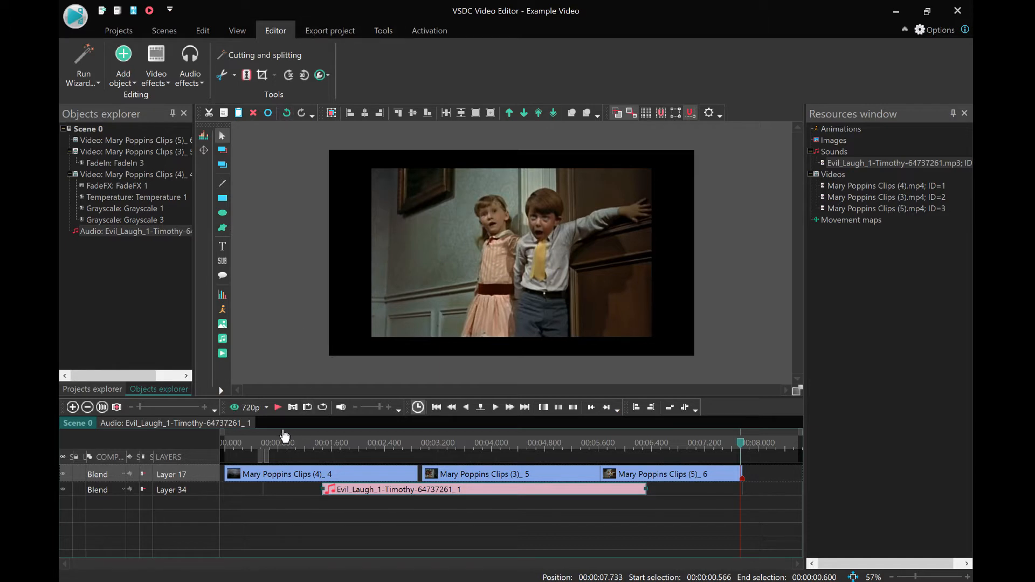
{"action": "left_click", "coordinate": [295, 443]}
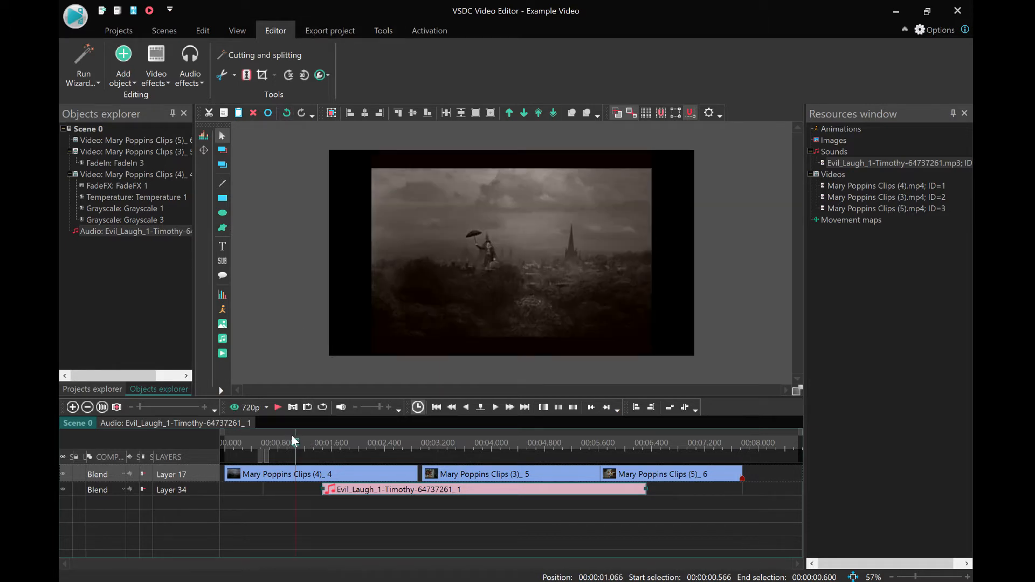
{"action": "left_click", "coordinate": [278, 408]}
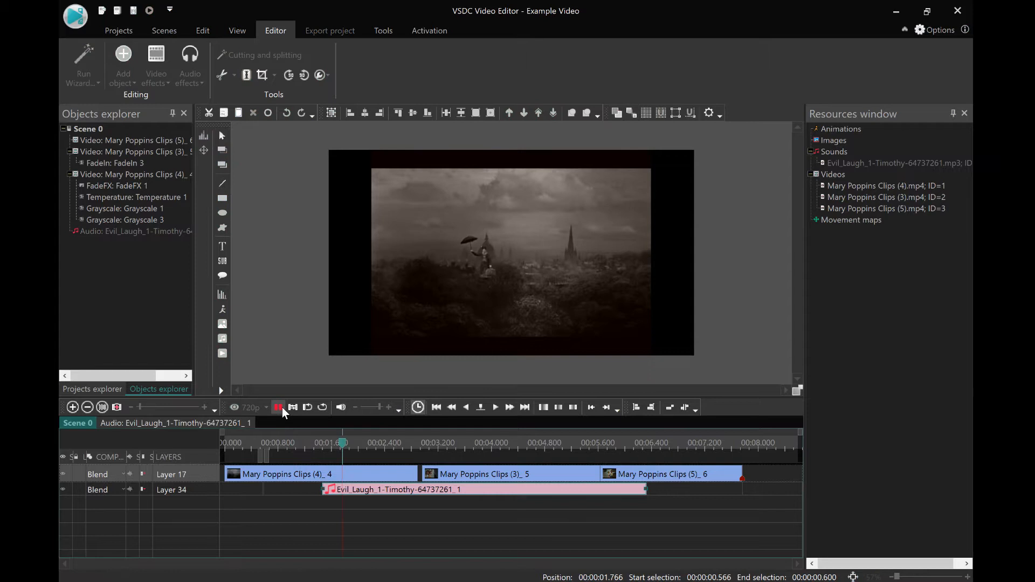
{"action": "left_click", "coordinate": [476, 443]}
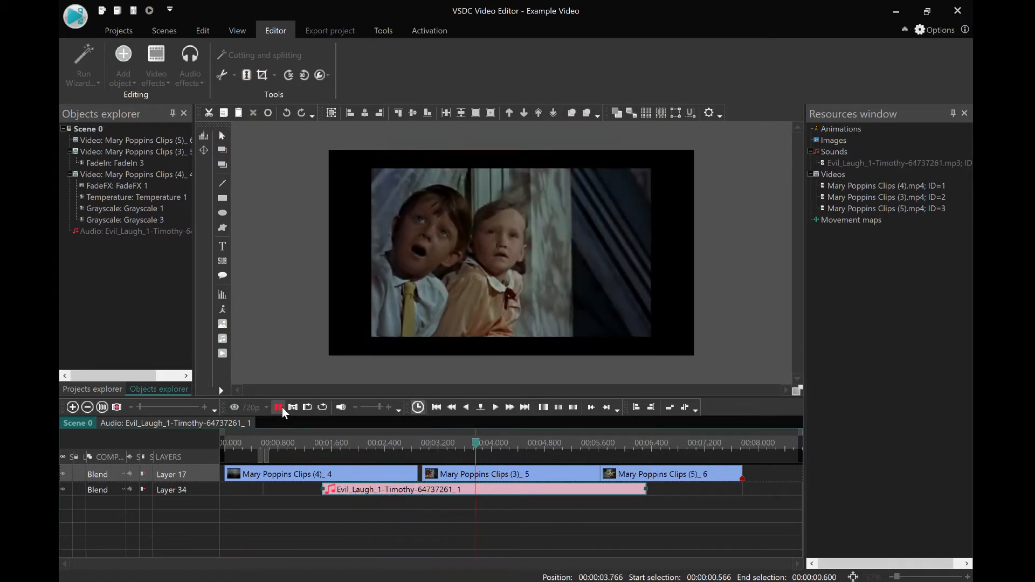
{"action": "left_click", "coordinate": [495, 407]}
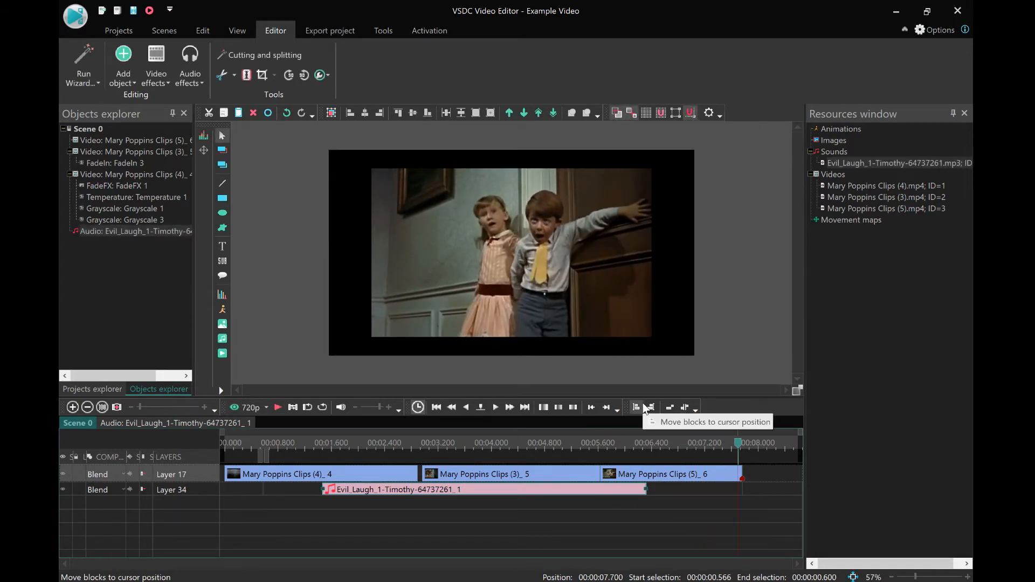
{"action": "mouse_move", "coordinate": [317, 441]}
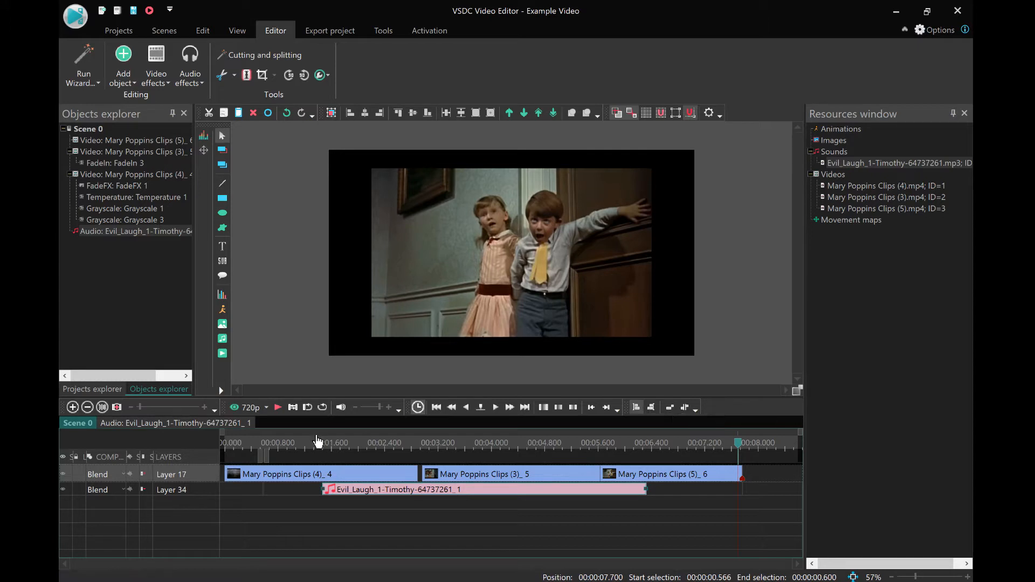
{"action": "mouse_move", "coordinate": [385, 499]}
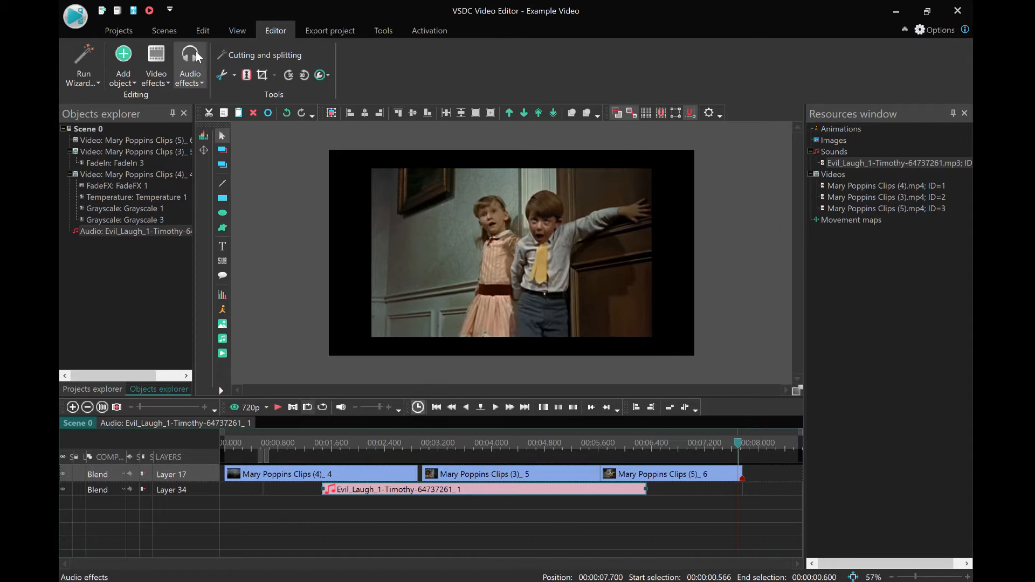
Step: Choose the Special > Reverse audio effect for the evil laugh sound
{"action": "left_click", "coordinate": [190, 65]}
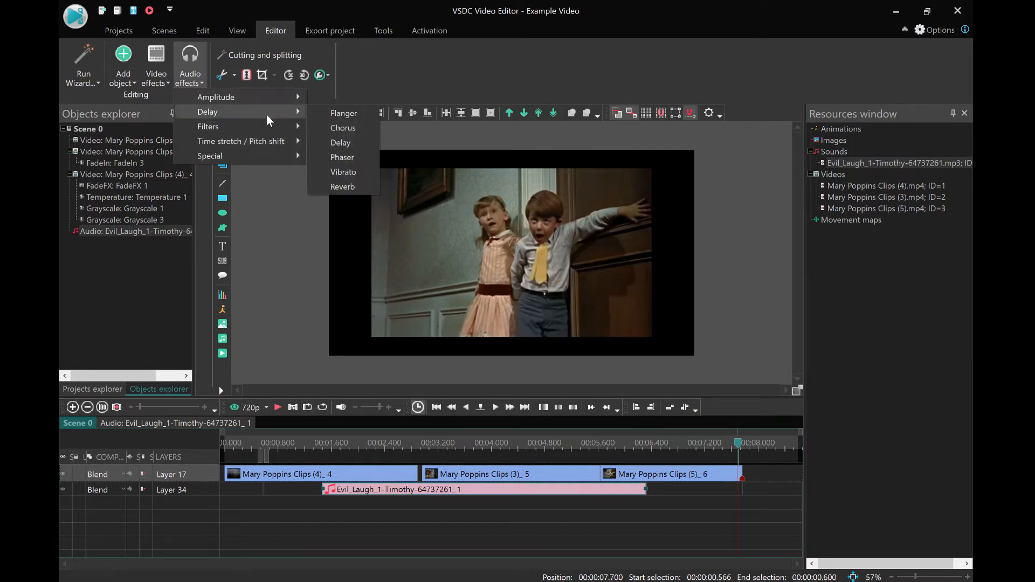
{"action": "mouse_move", "coordinate": [216, 97]}
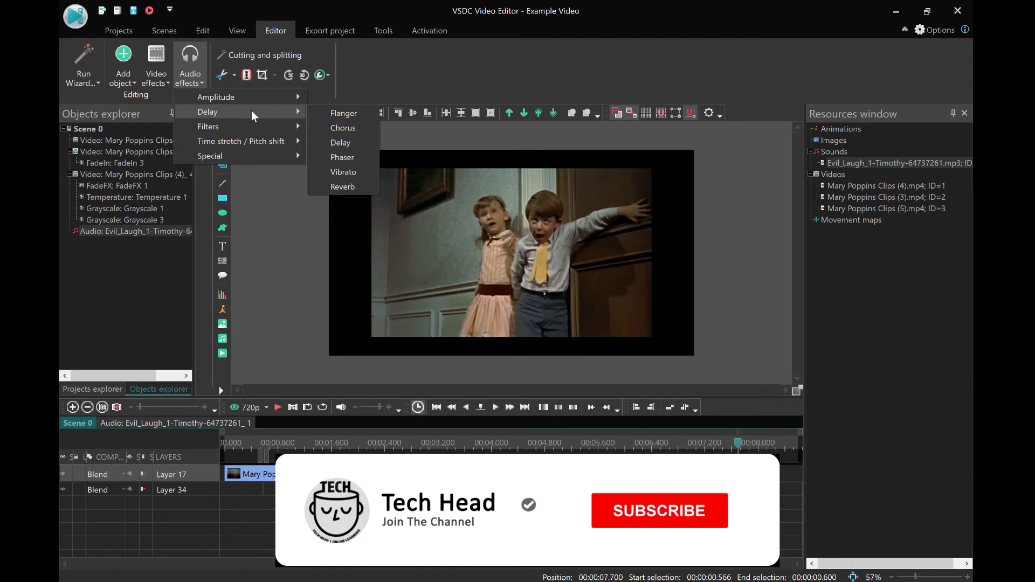
{"action": "left_click", "coordinate": [659, 511]}
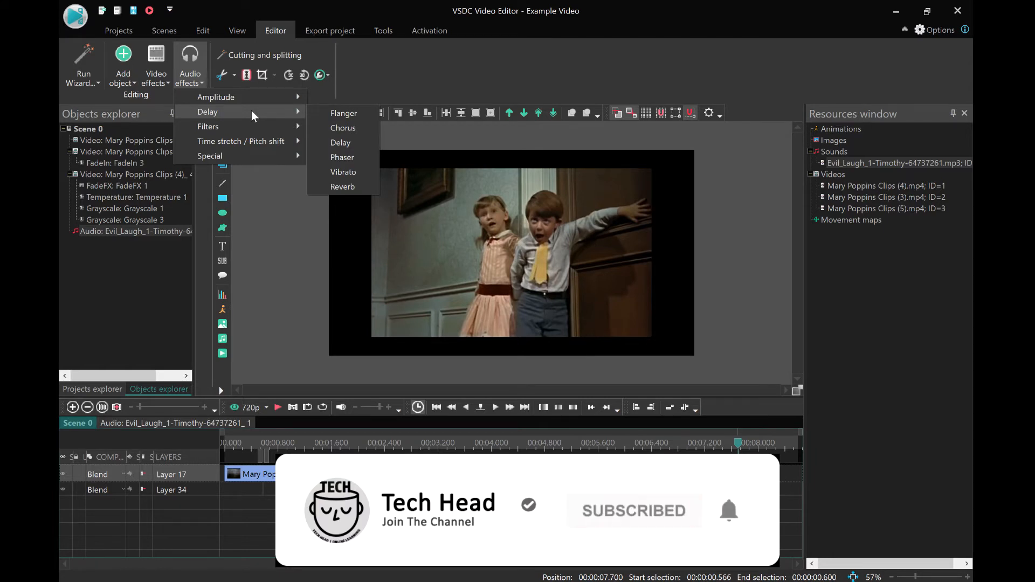
{"action": "mouse_move", "coordinate": [208, 127]}
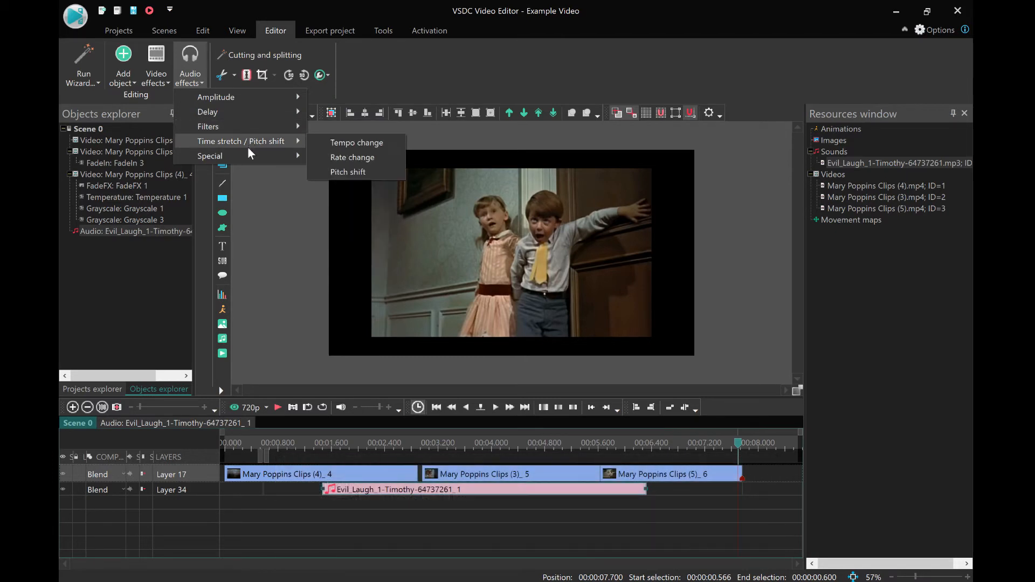
{"action": "mouse_move", "coordinate": [231, 156]}
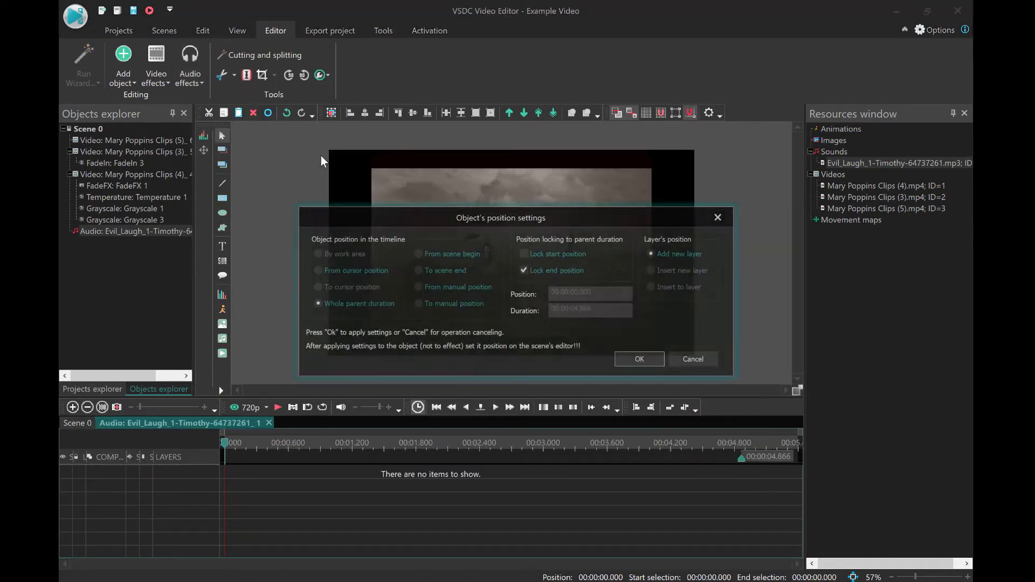
Step: Confirm the Object's position settings to apply Reverse across the sound's full duration
{"action": "left_click", "coordinate": [640, 359]}
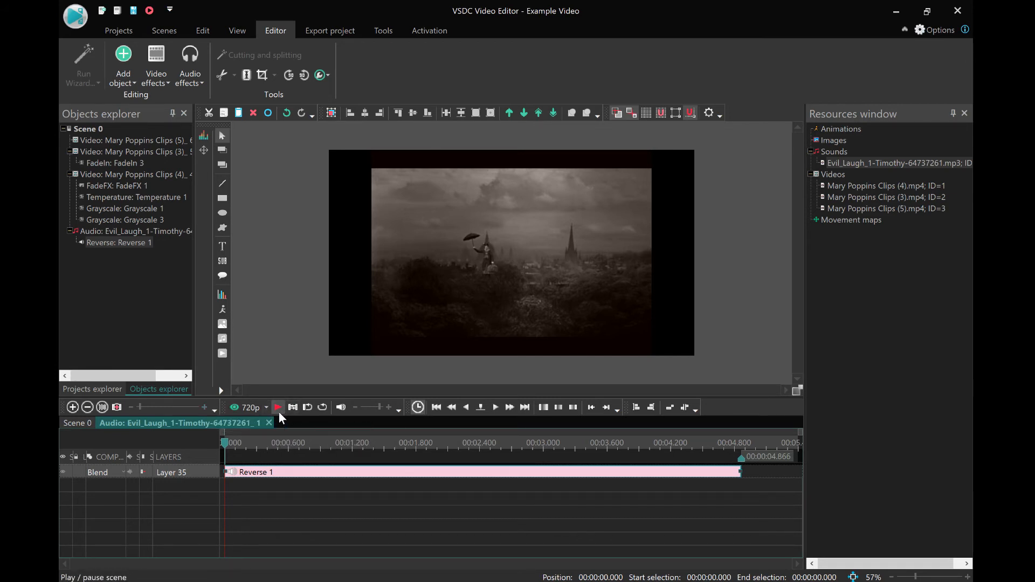
{"action": "left_click", "coordinate": [277, 407]}
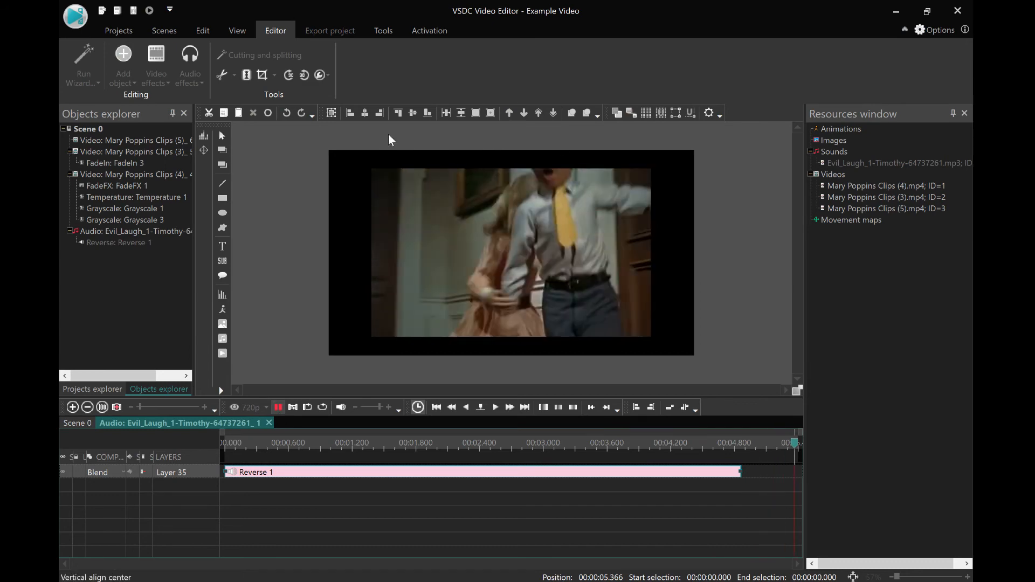
{"action": "left_click", "coordinate": [496, 407]}
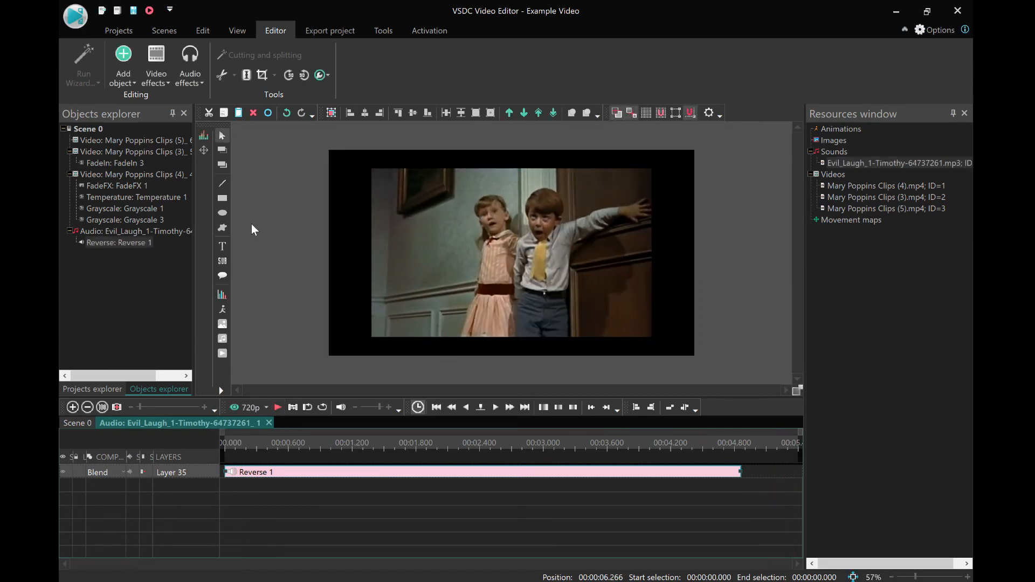